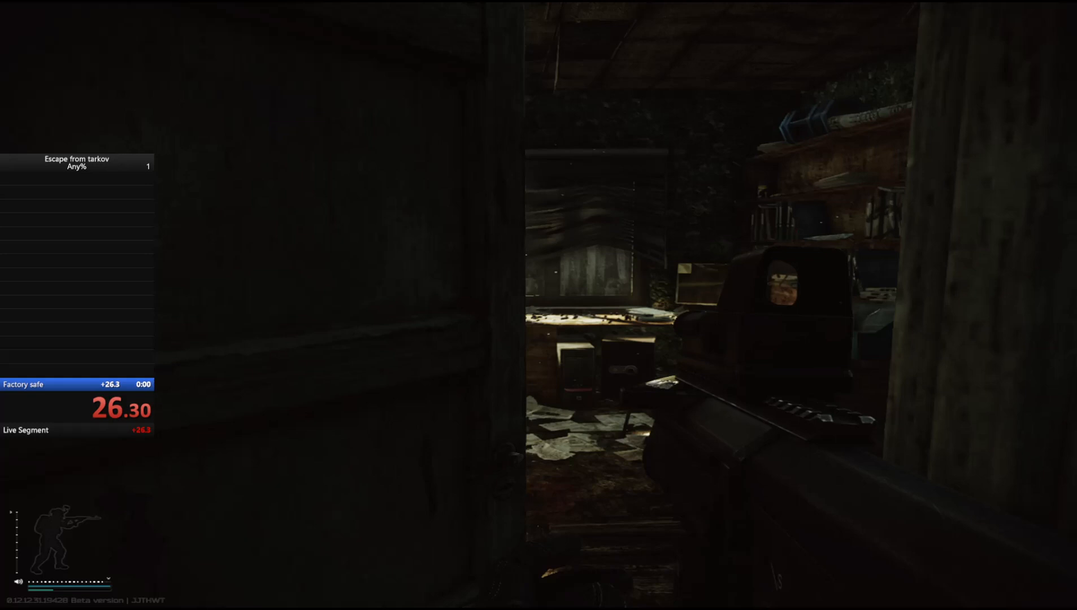
pyautogui.moveTo(538, 305)
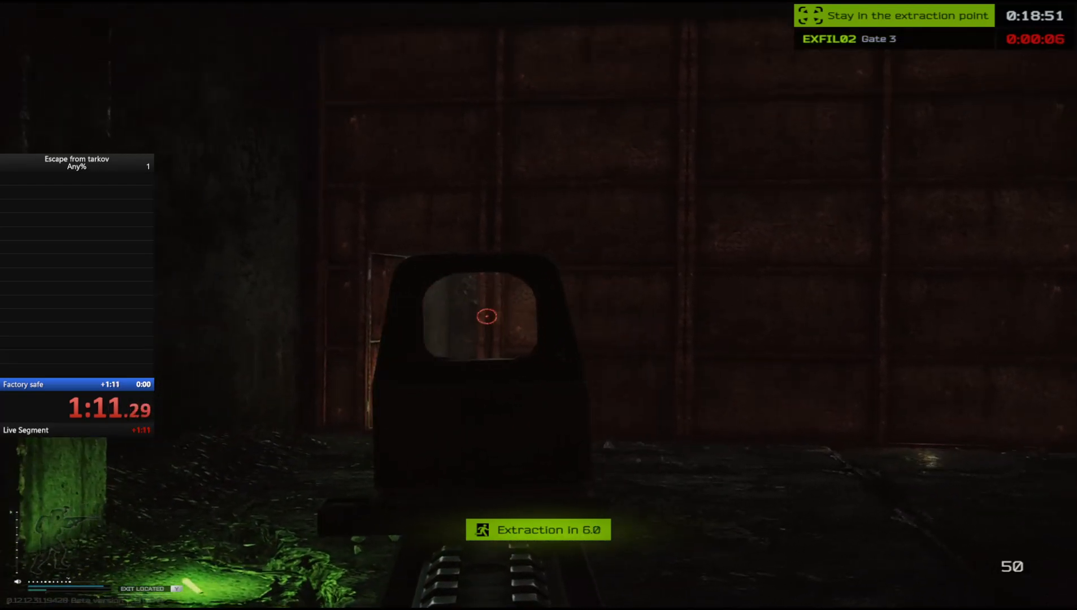
pyautogui.moveTo(538, 305)
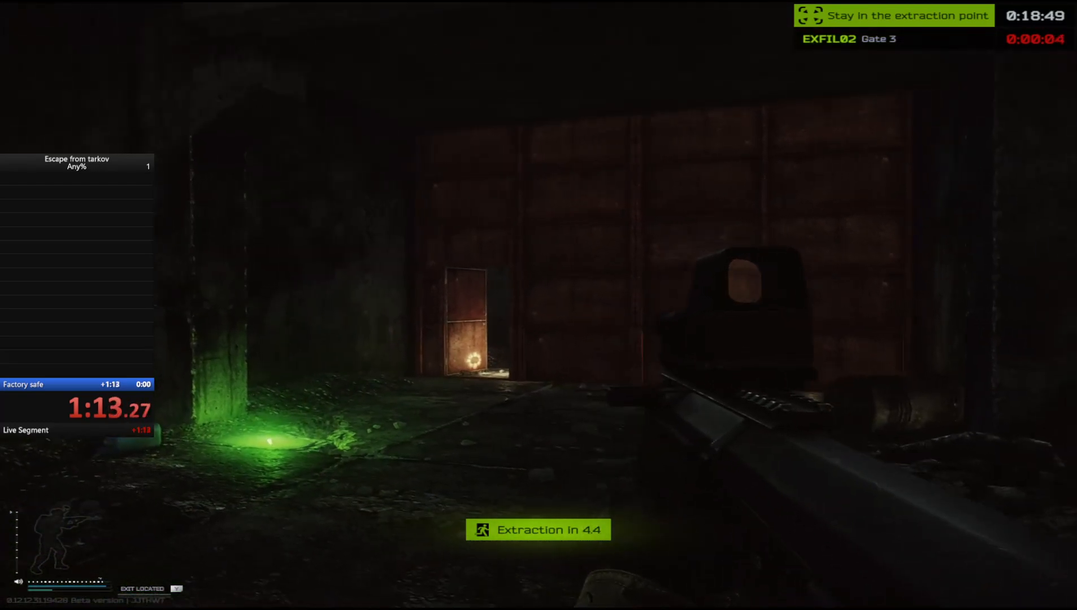